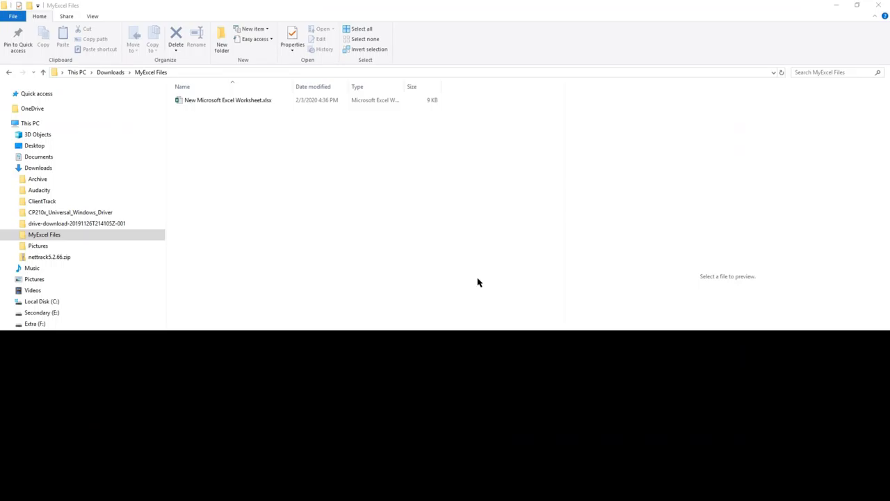
Preview New Microsoft Excel Worksheet.xlsx in MyExcel Files and bring up its file actions.
click(228, 100)
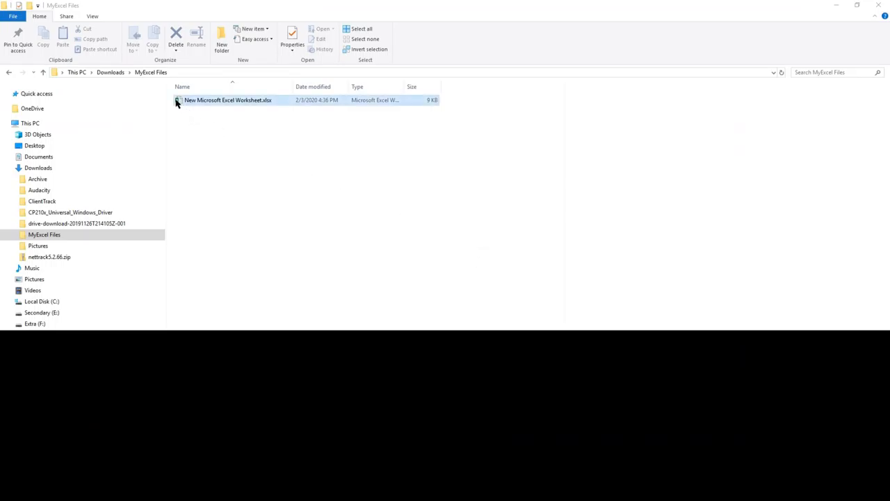
double_click(228, 101)
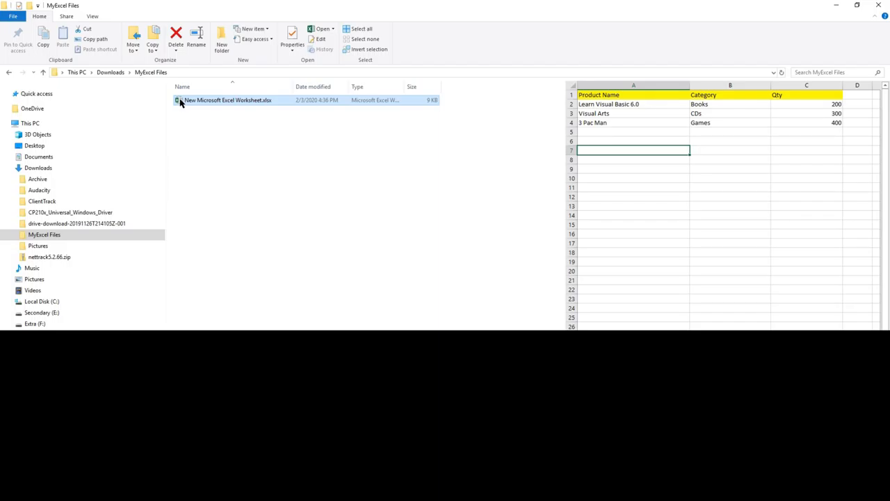
right_click(228, 100)
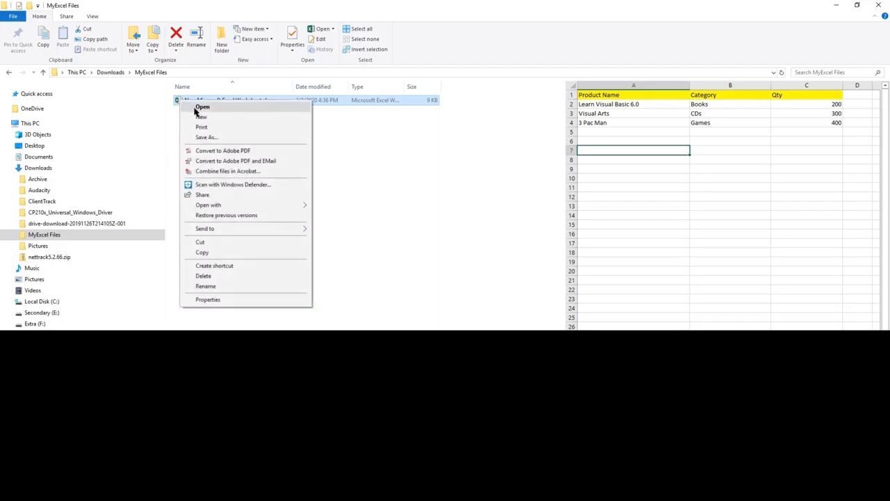
Launch the workbook in Excel via Open from the context menu.
click(203, 106)
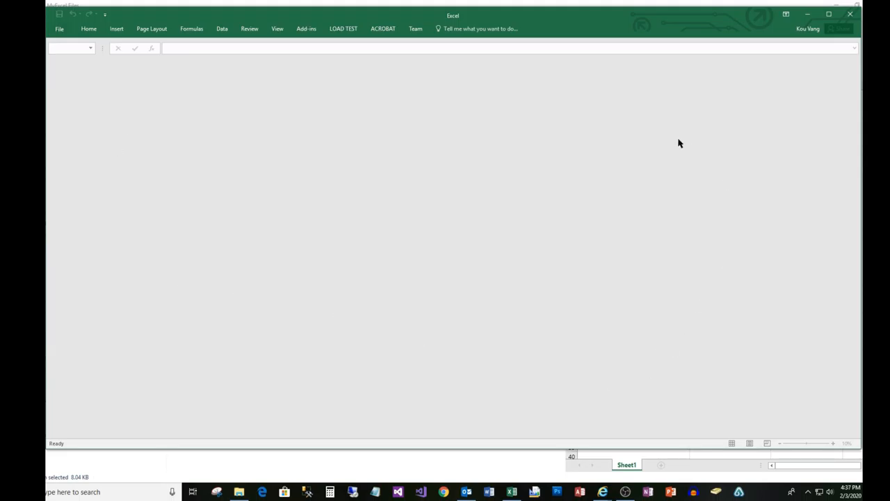
mouse_move(690, 359)
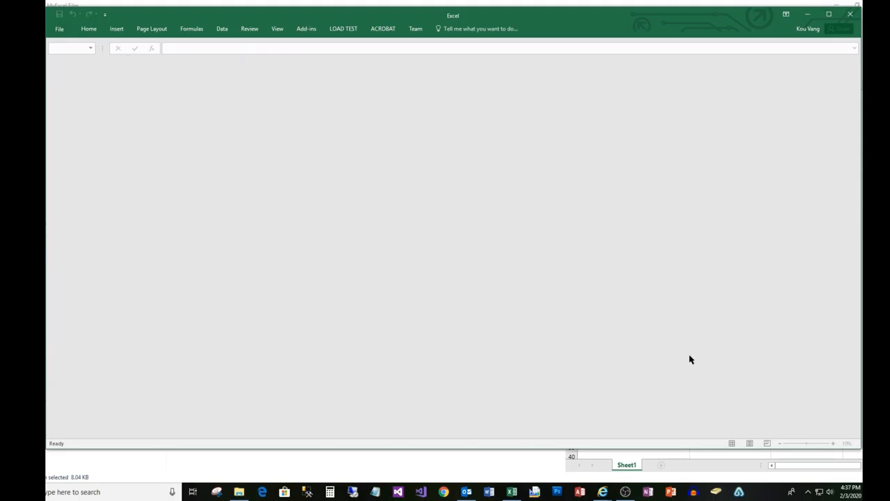
mouse_move(484, 155)
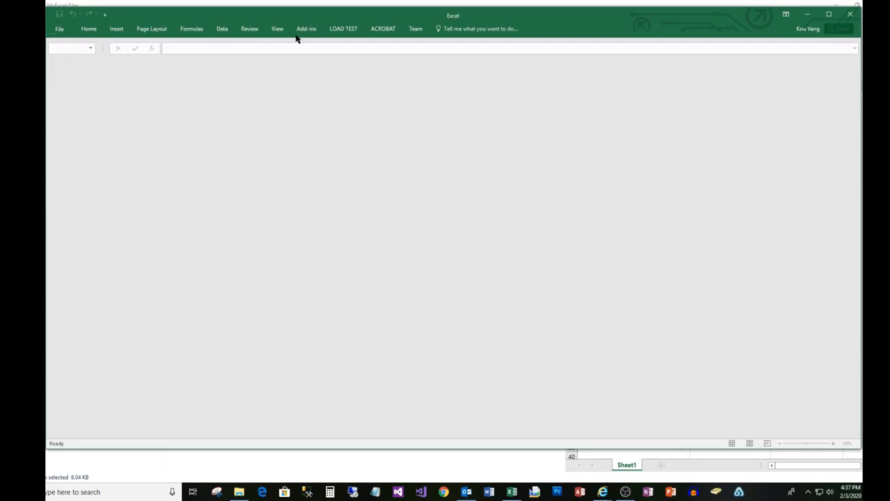
Unhide New Microsoft Excel Worksheet.xlsx from View > Unhide so the product table reappears.
click(277, 28)
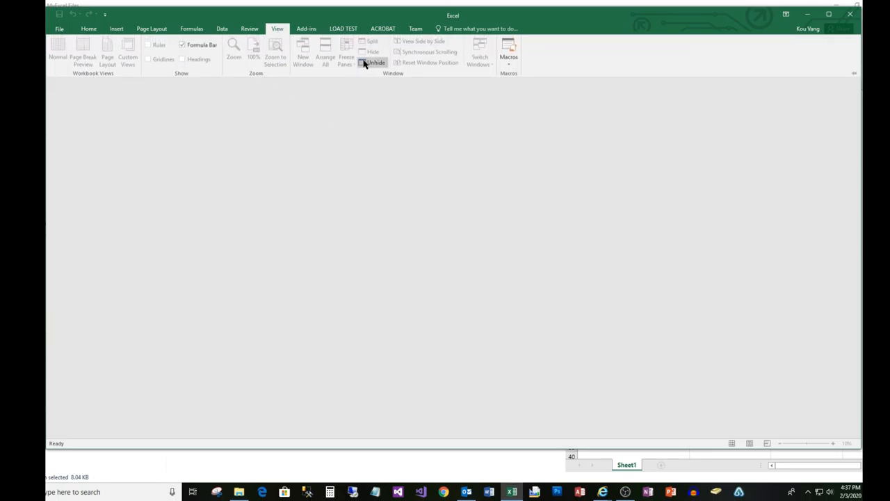
click(374, 61)
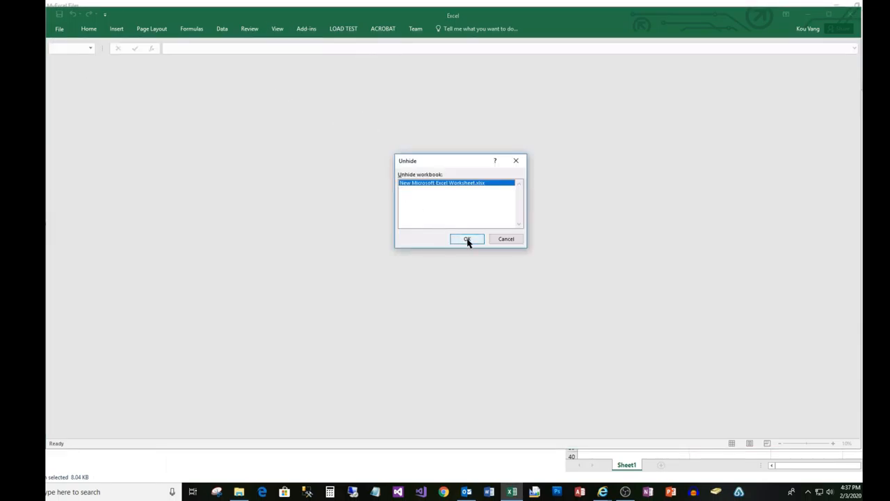
click(466, 240)
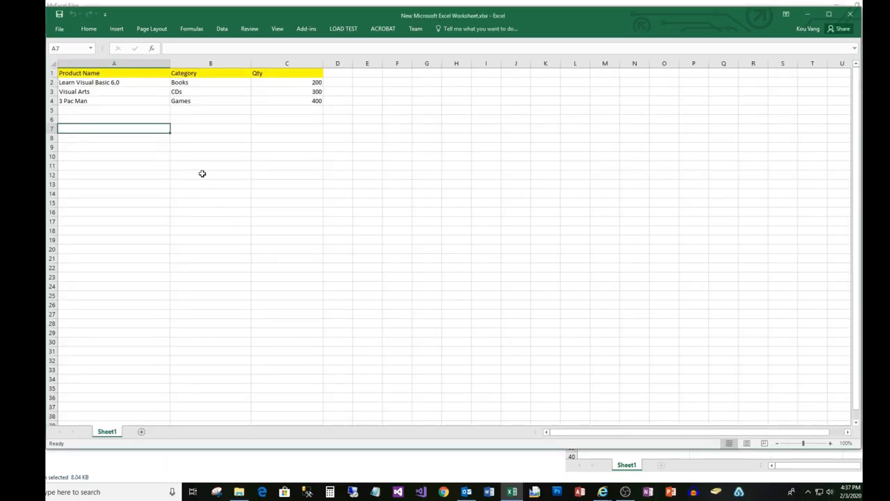
mouse_move(411, 220)
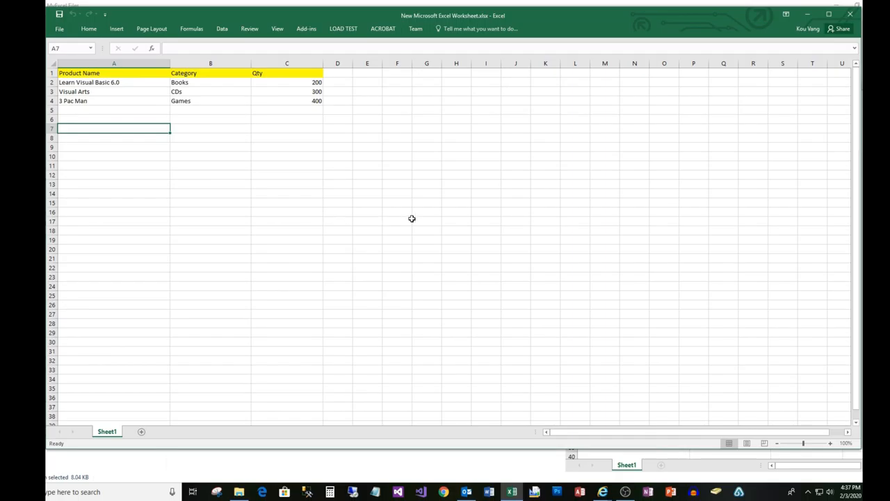
mouse_move(309, 4)
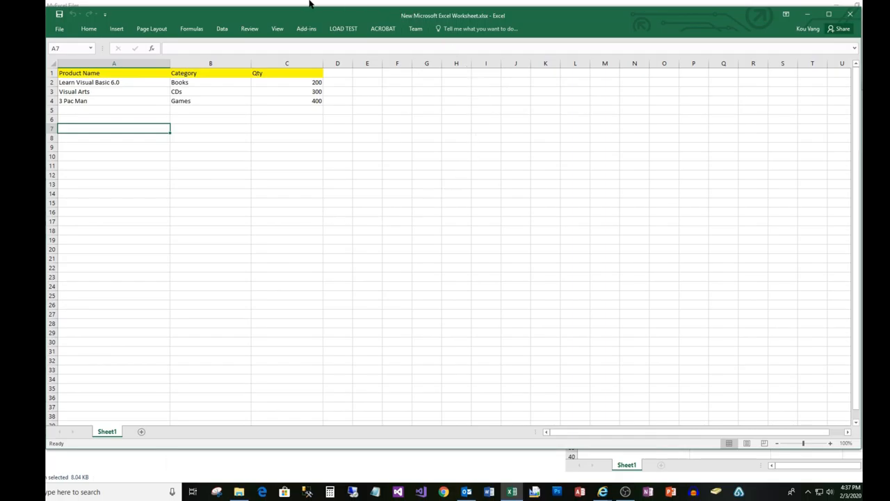
Show the View ribbon's window options above the restored Product Name/Category/Qty sheet.
click(277, 28)
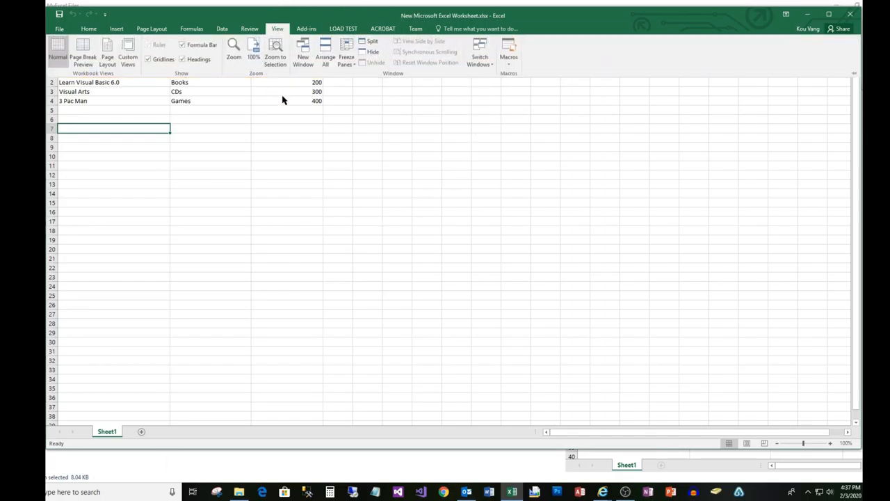